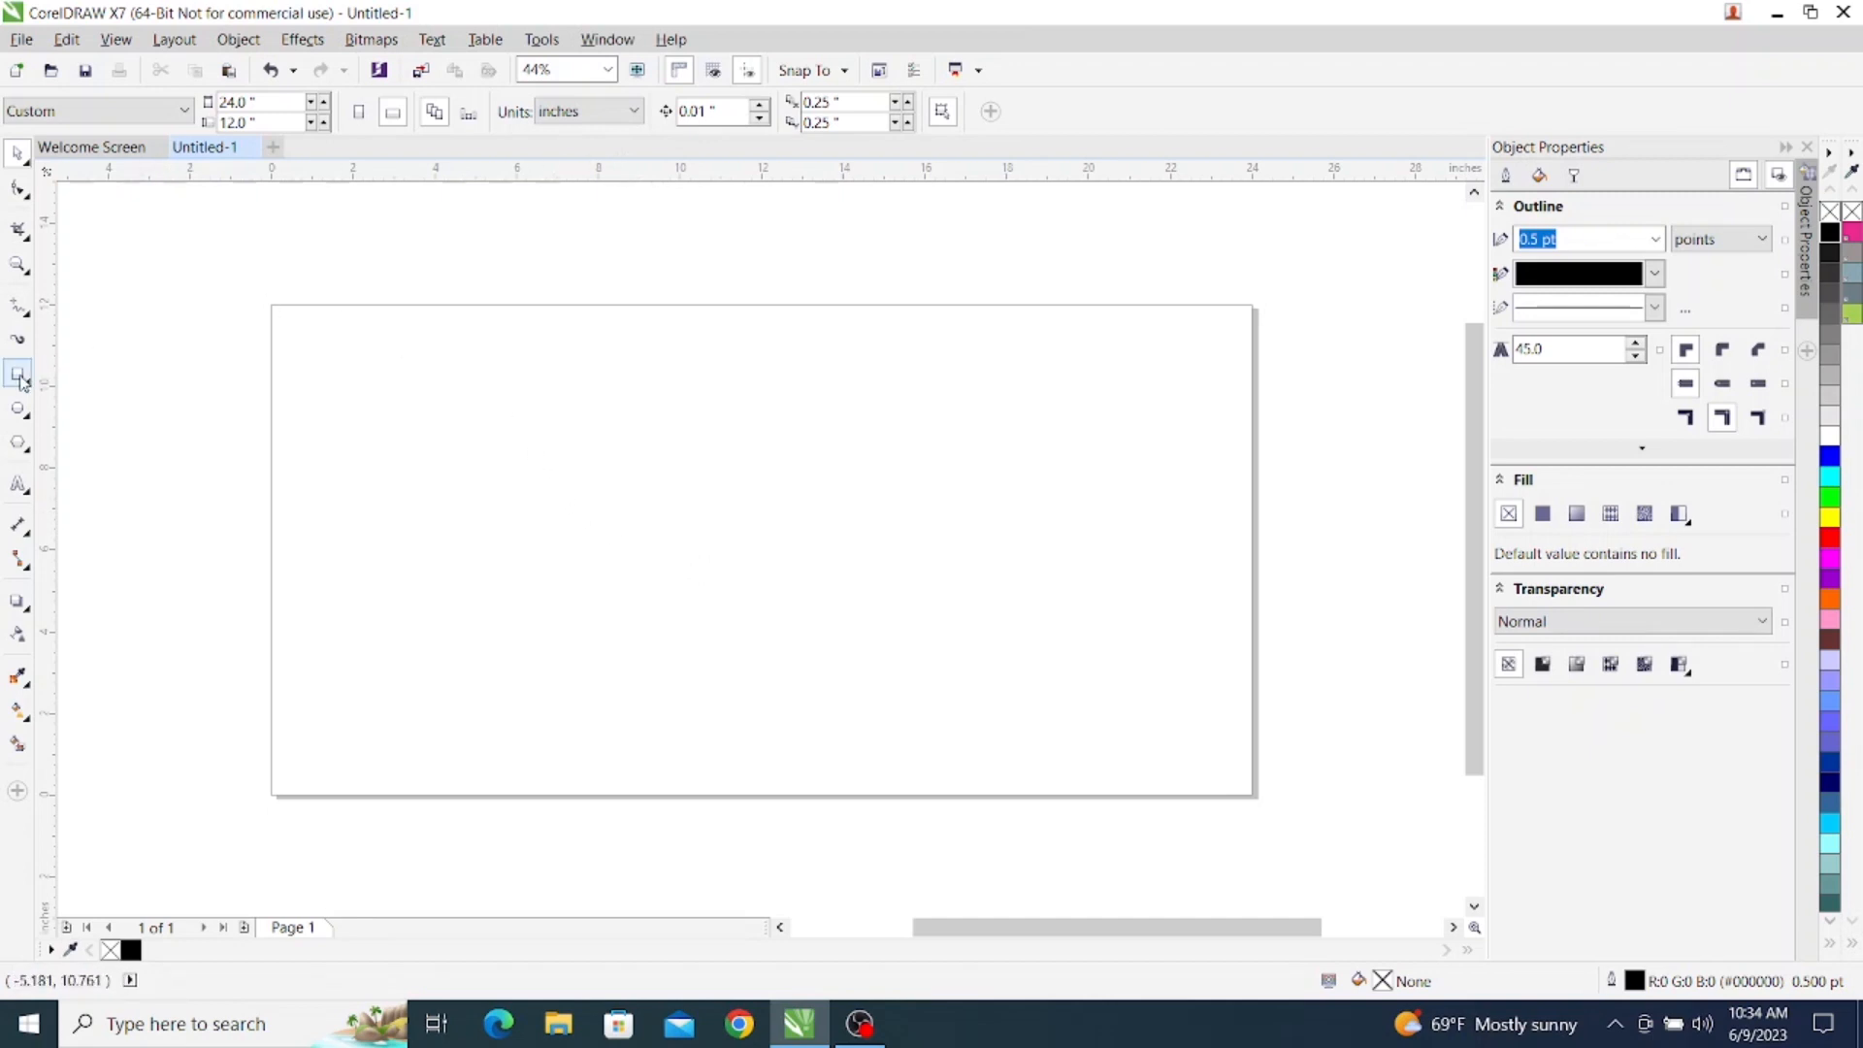
Step: Draw a rectangle, size it to 6.0 × 6.0 inches and fill it solid black
{"action": "left_click_drag", "start_coordinate": [582, 420], "coordinate": [870, 646]}
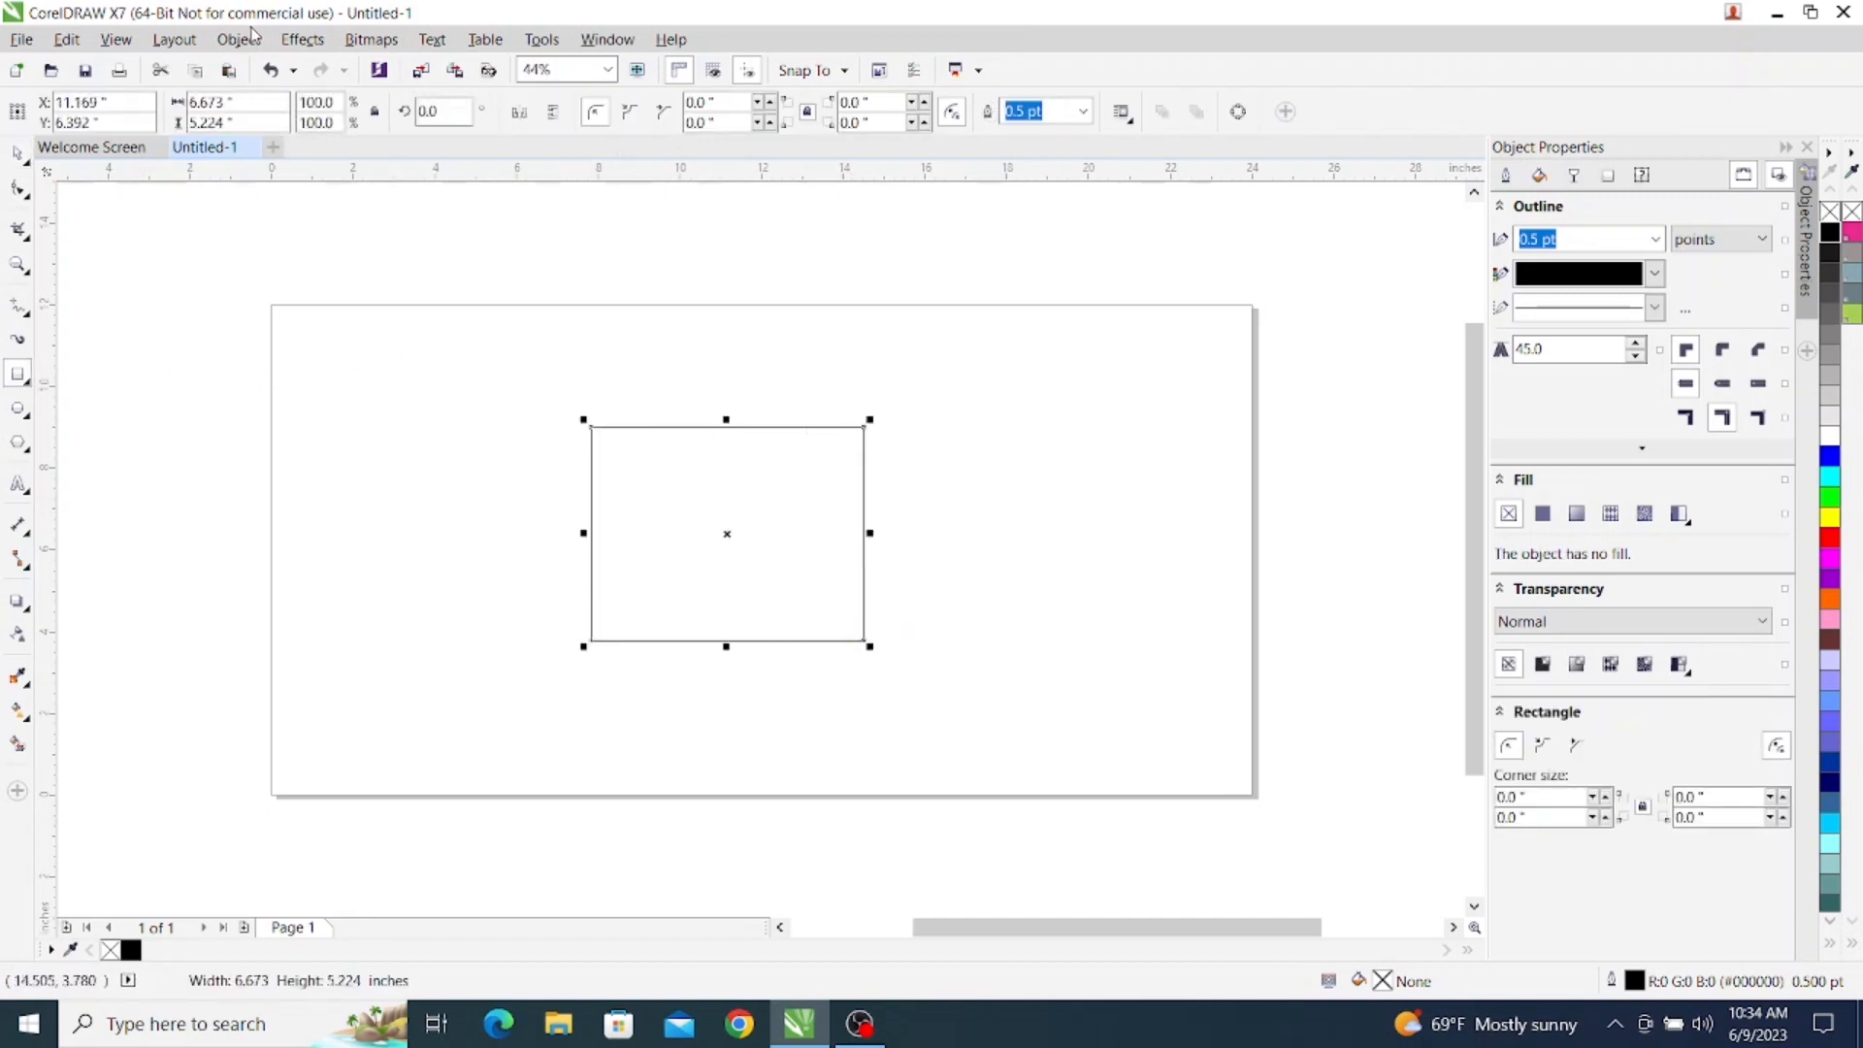
{"action": "left_click", "coordinate": [231, 103]}
{"action": "type", "text": "6"}
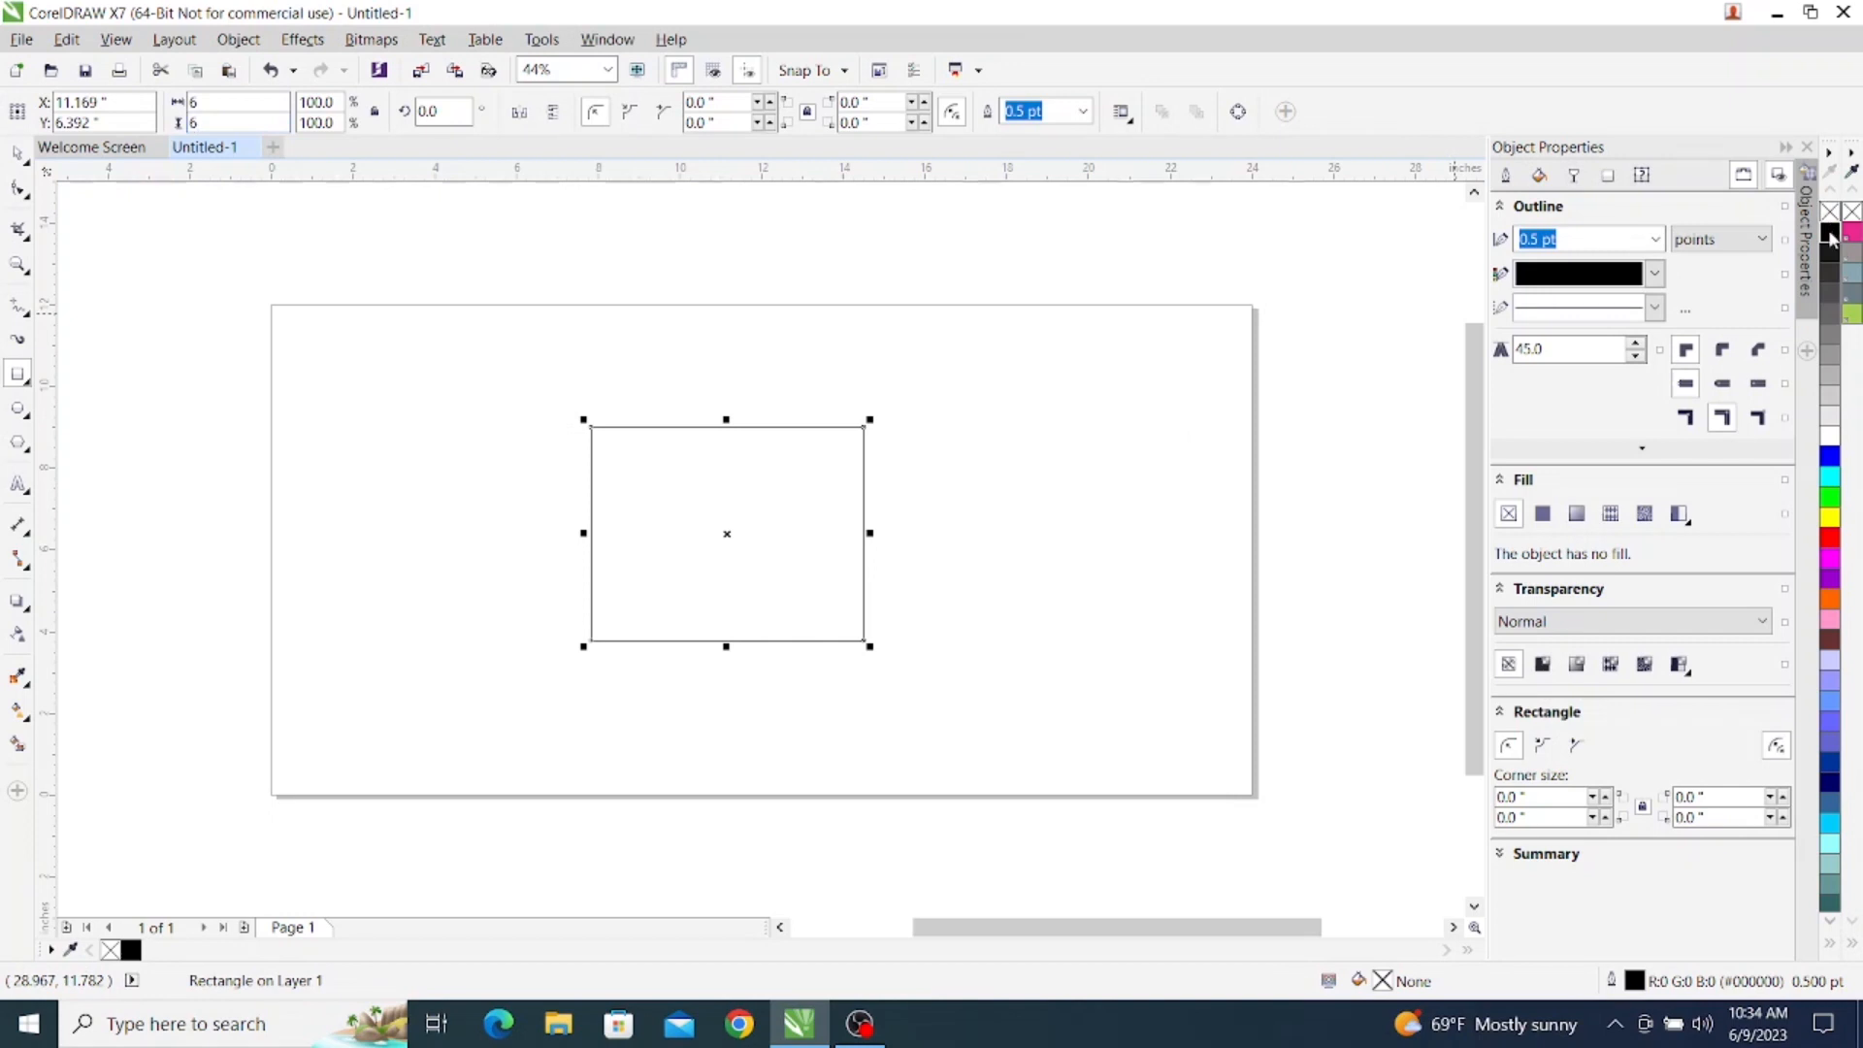
{"action": "left_click", "coordinate": [1830, 229]}
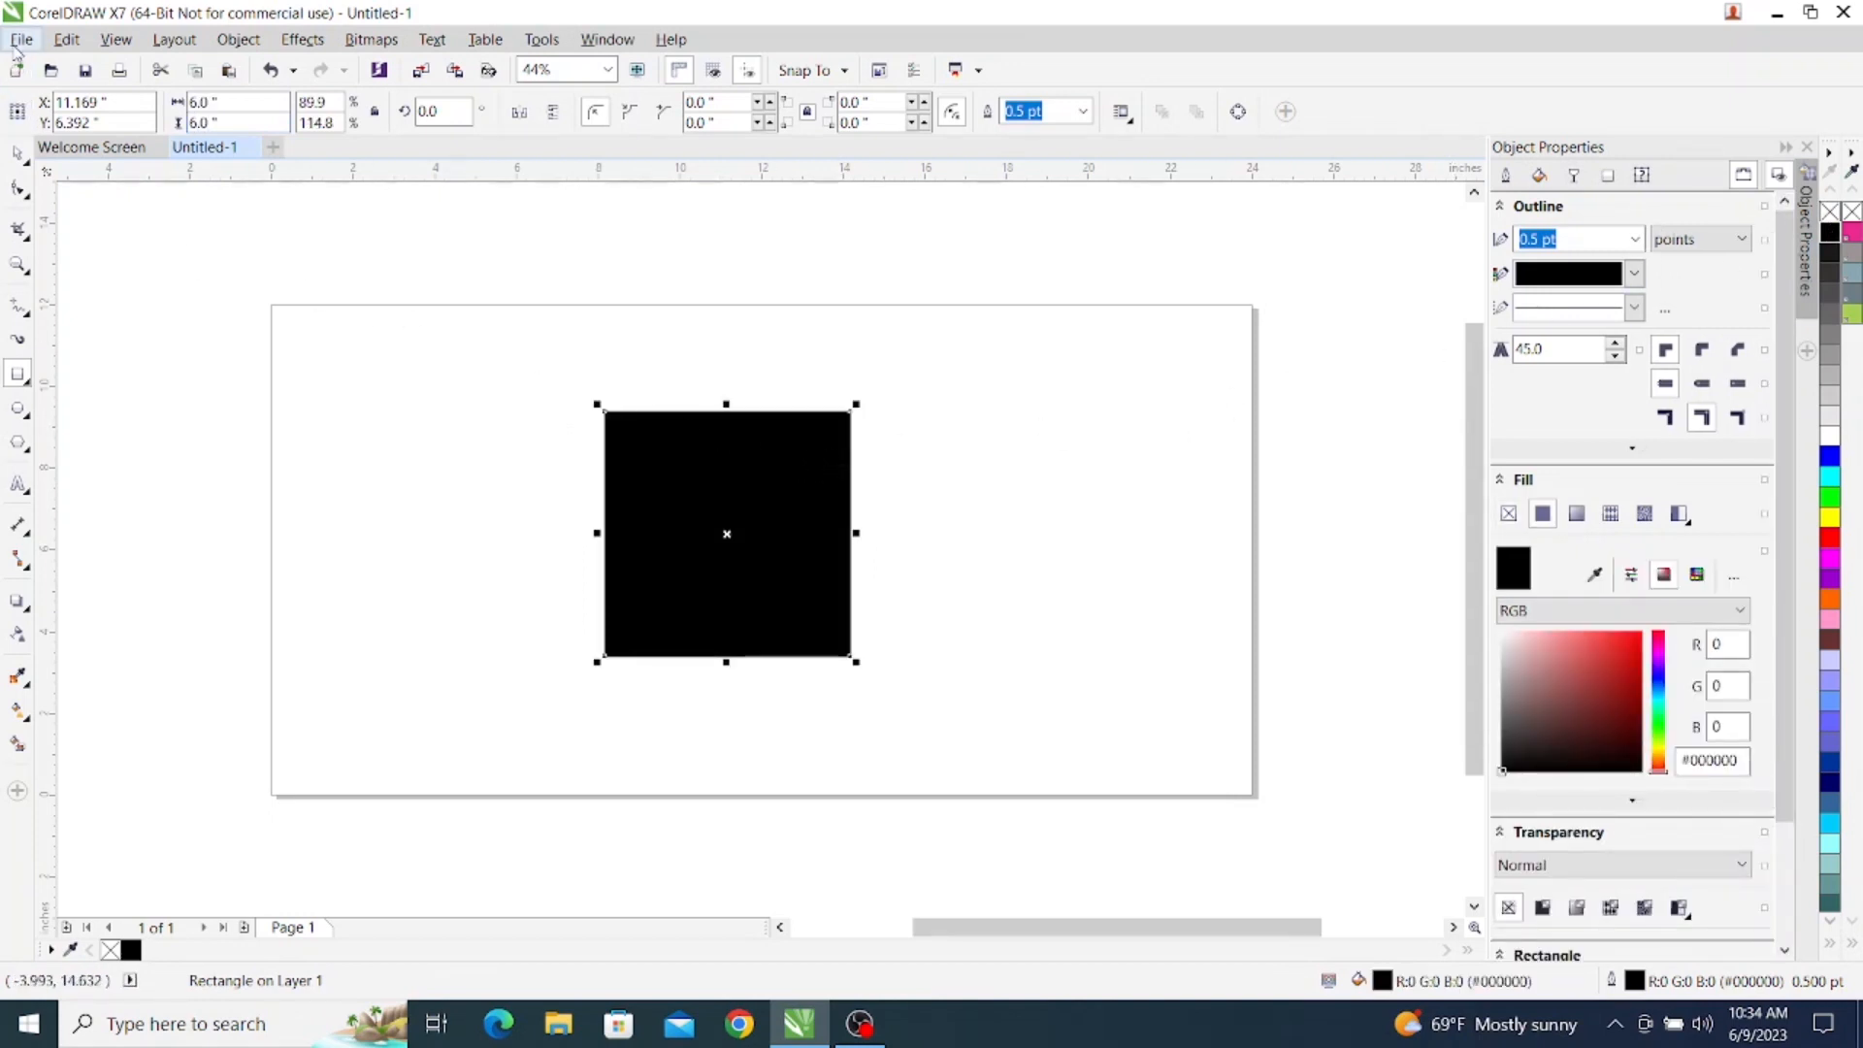
Step: Print the drawing to the VLS3.50/60DT laser via File > Print
{"action": "left_click", "coordinate": [20, 39]}
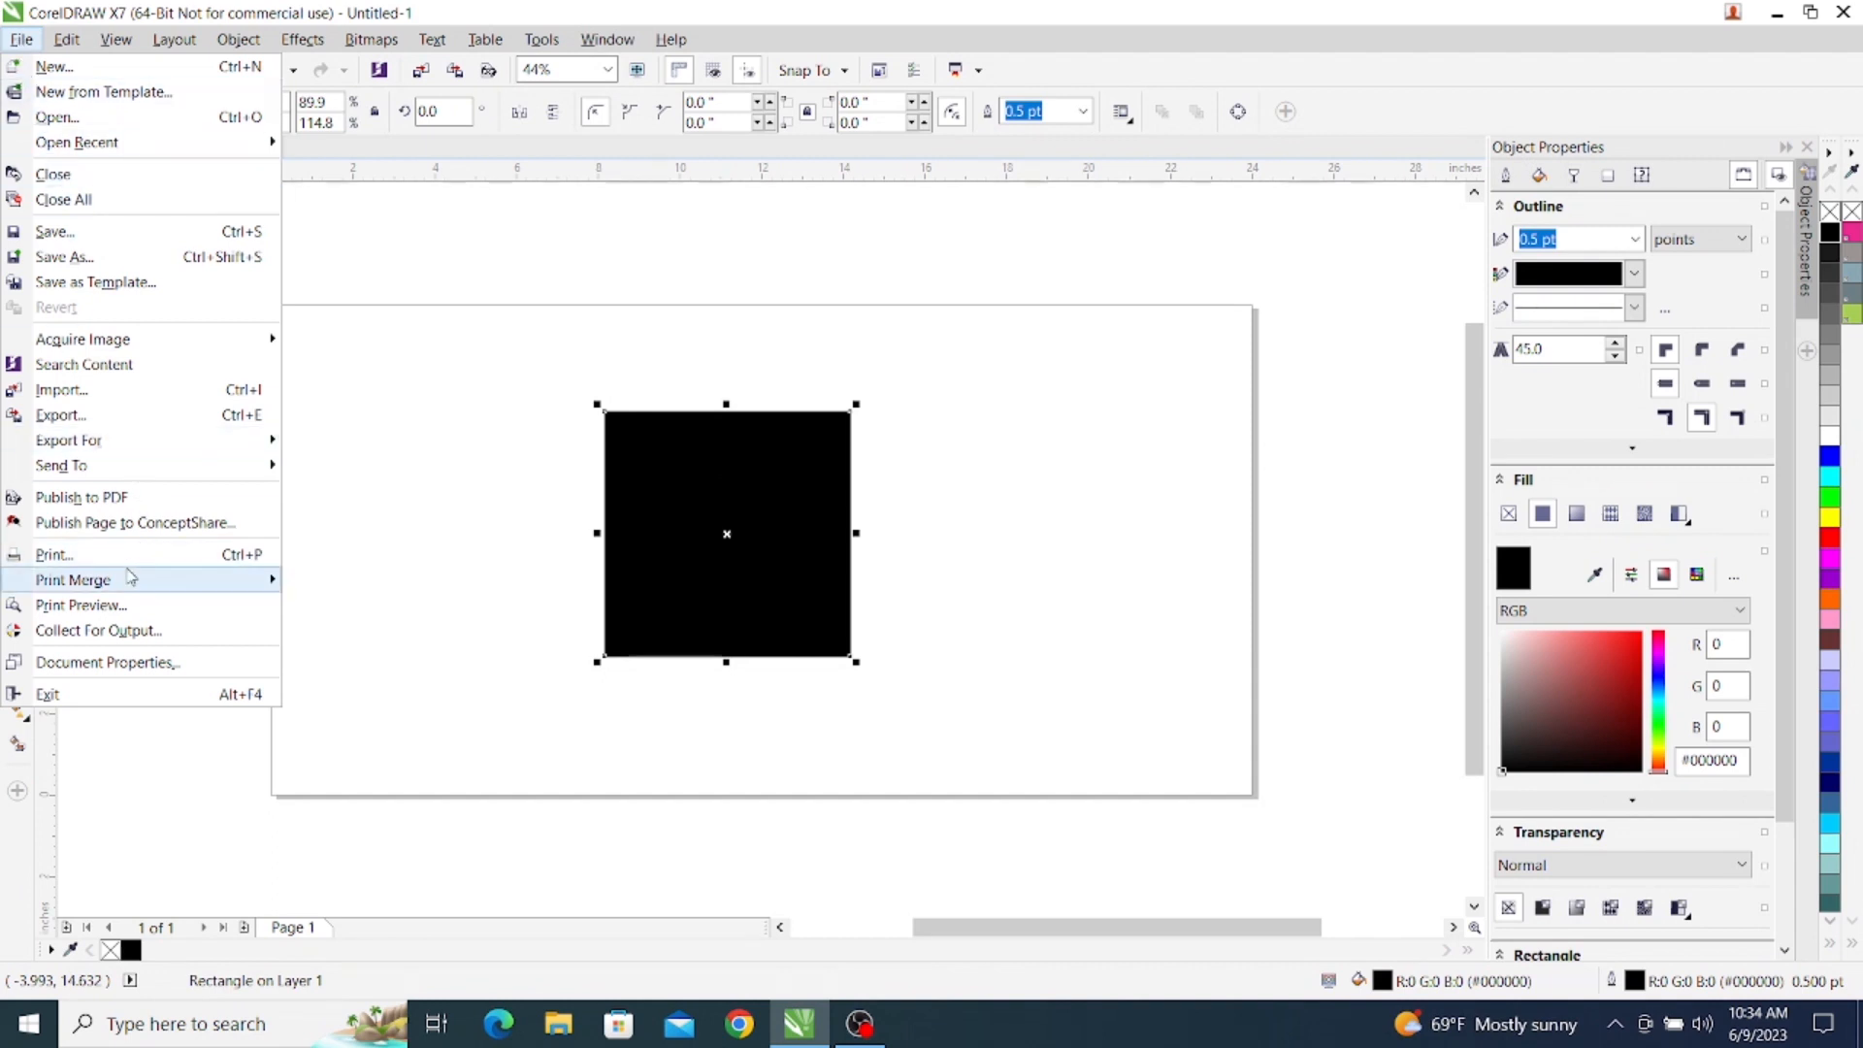
{"action": "left_click", "coordinate": [54, 553]}
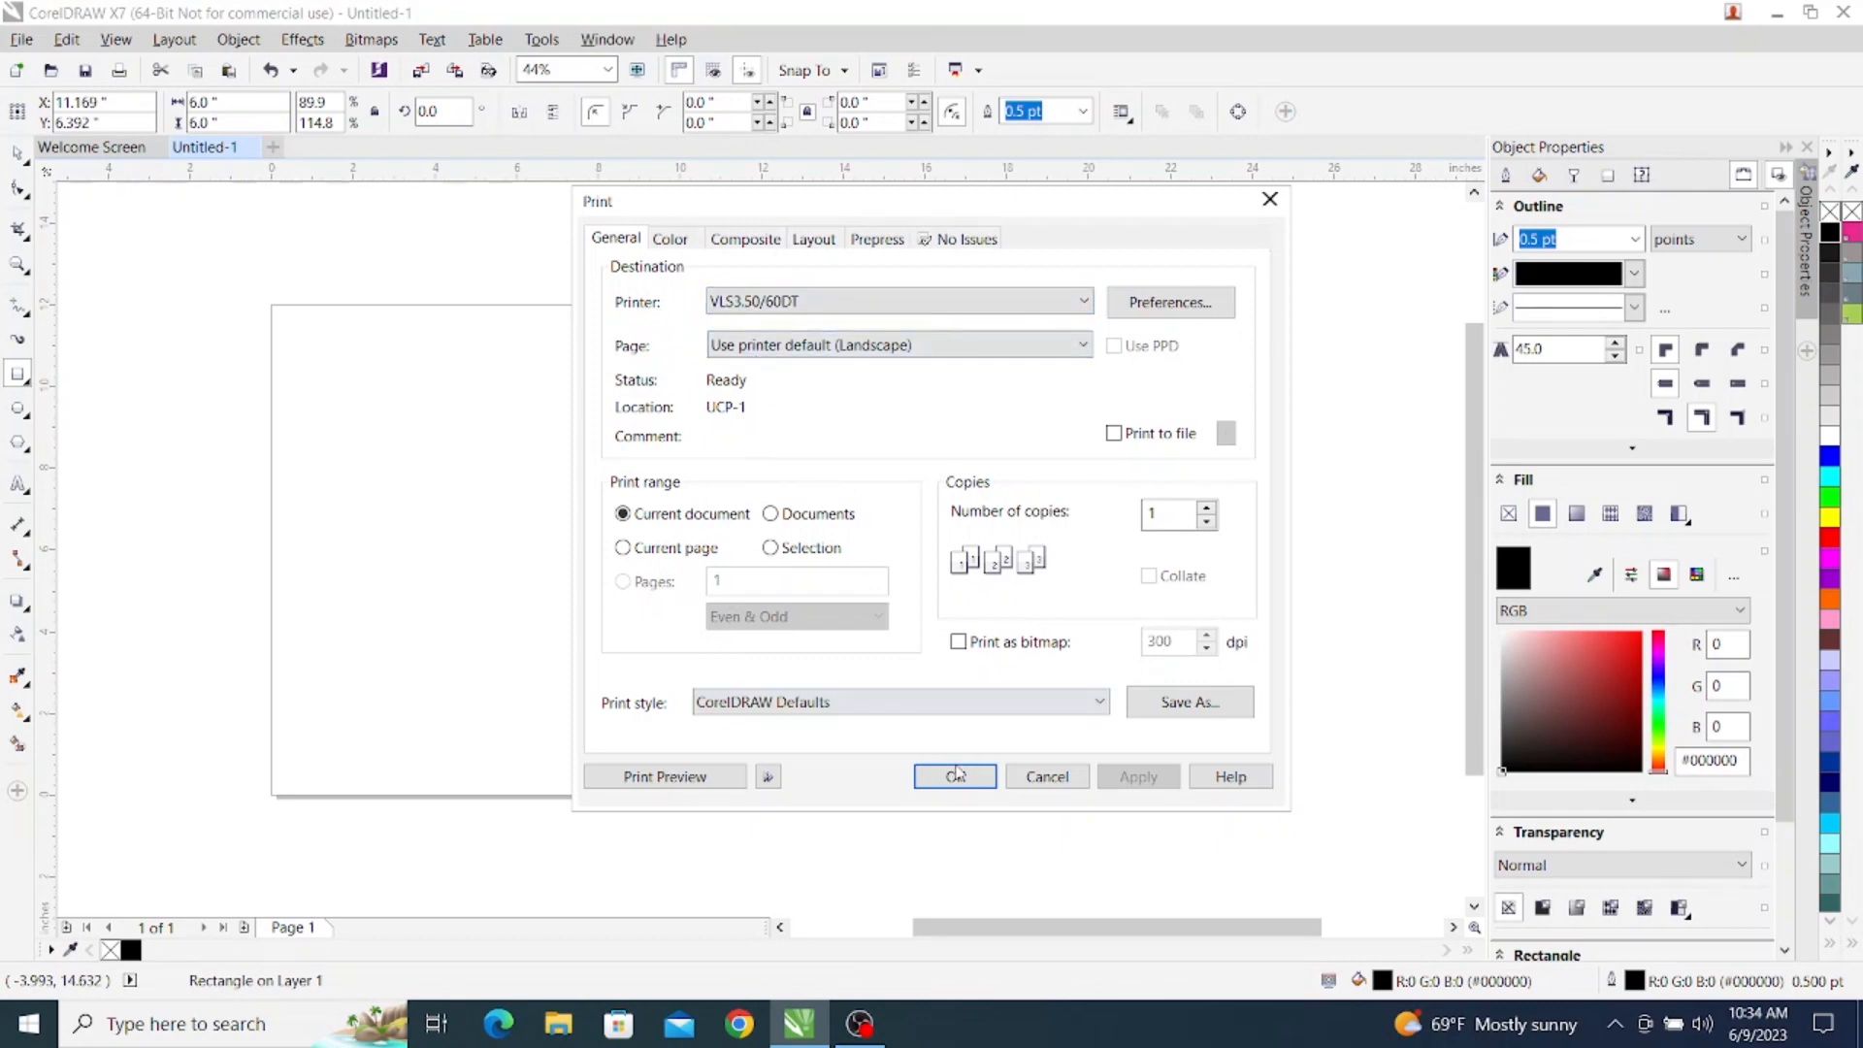
{"action": "left_click", "coordinate": [955, 776]}
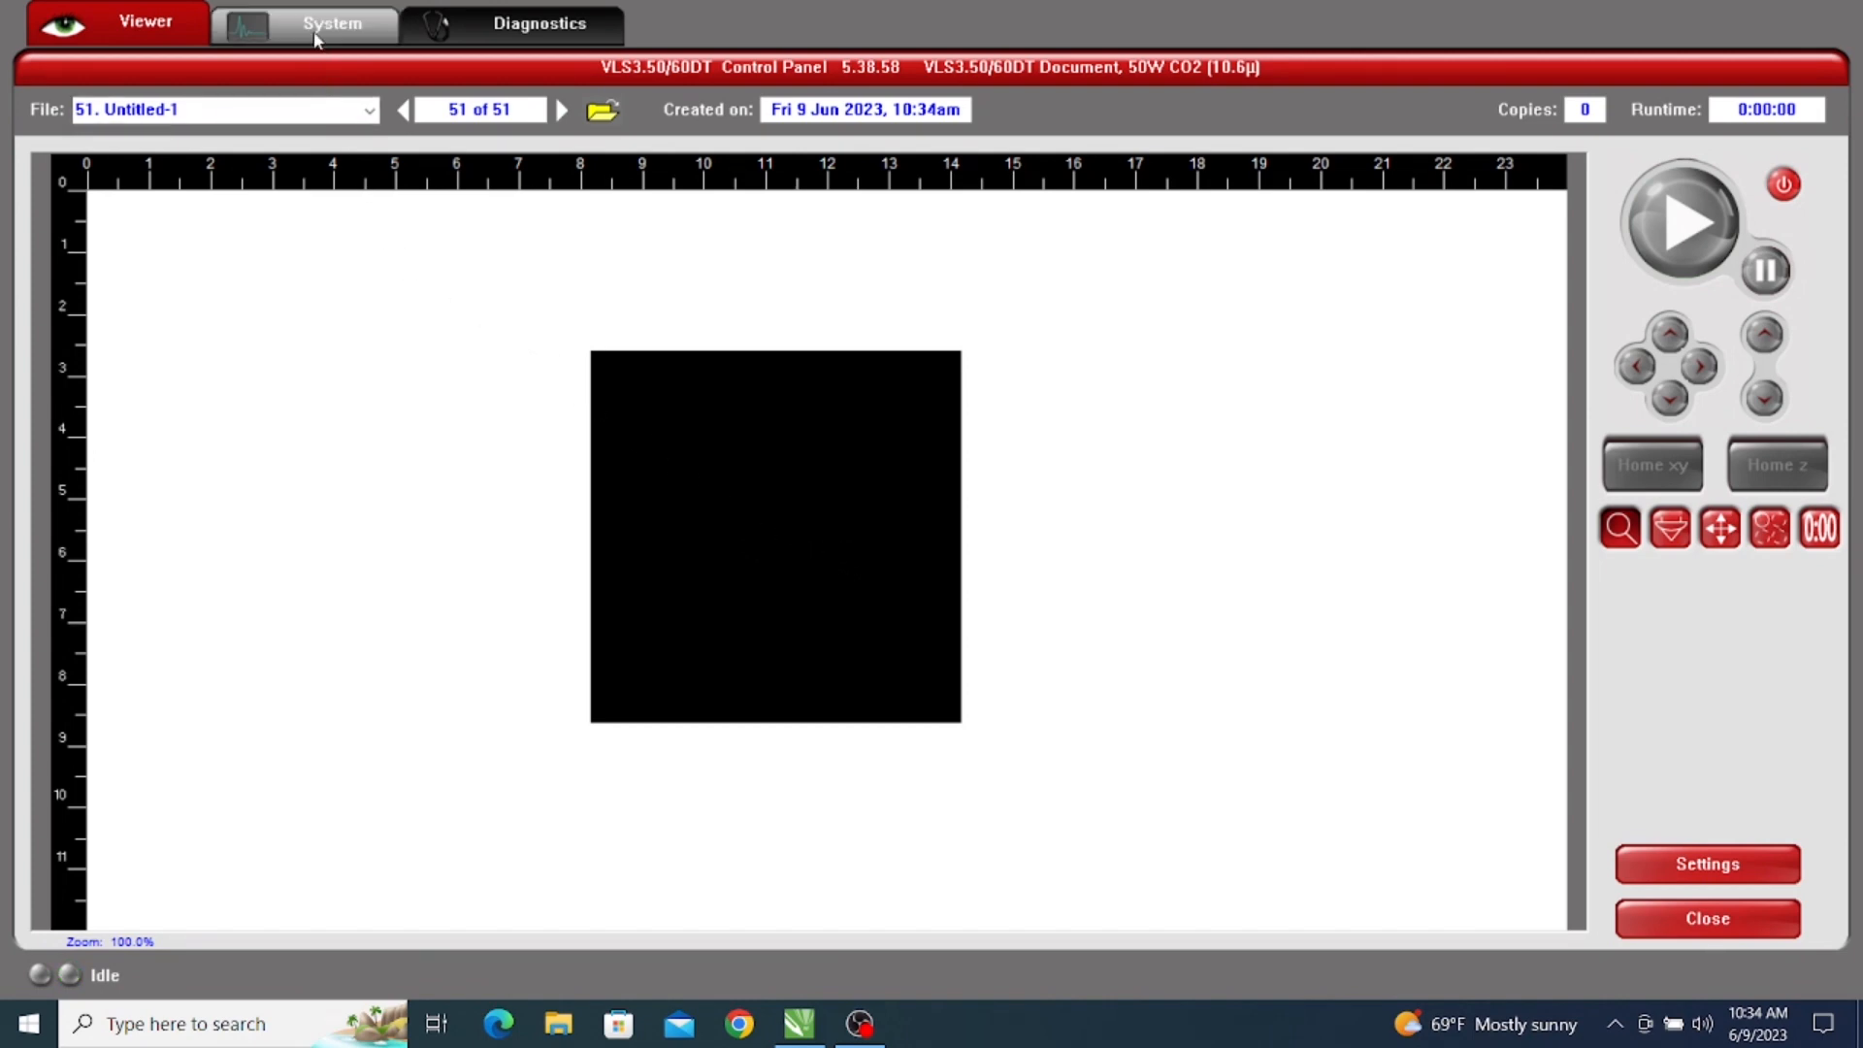
Step: Bring up the laser Settings dialog for the Untitled-1 job in the UCP Viewer
{"action": "left_click", "coordinate": [332, 23]}
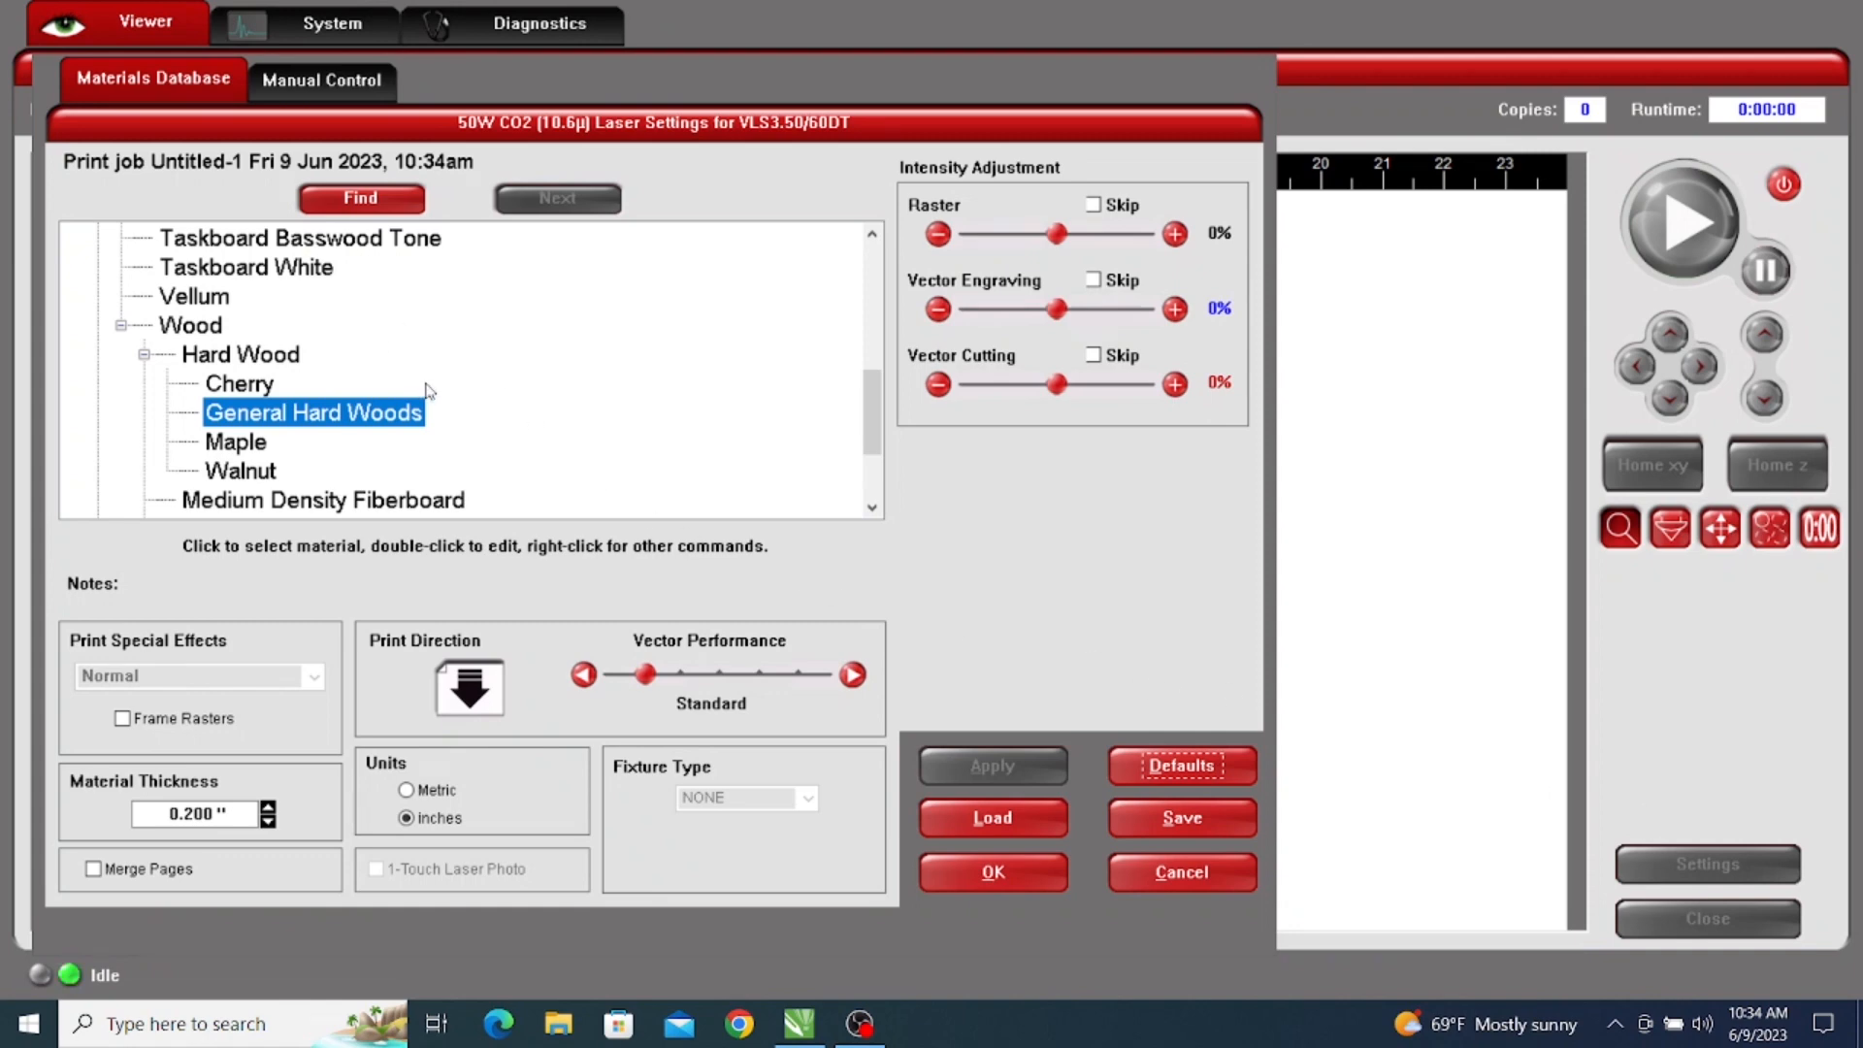
Step: Accept Manual Control settings with Black Rast at 100% power, 95% speed, 500 PPI
{"action": "left_click", "coordinate": [320, 78]}
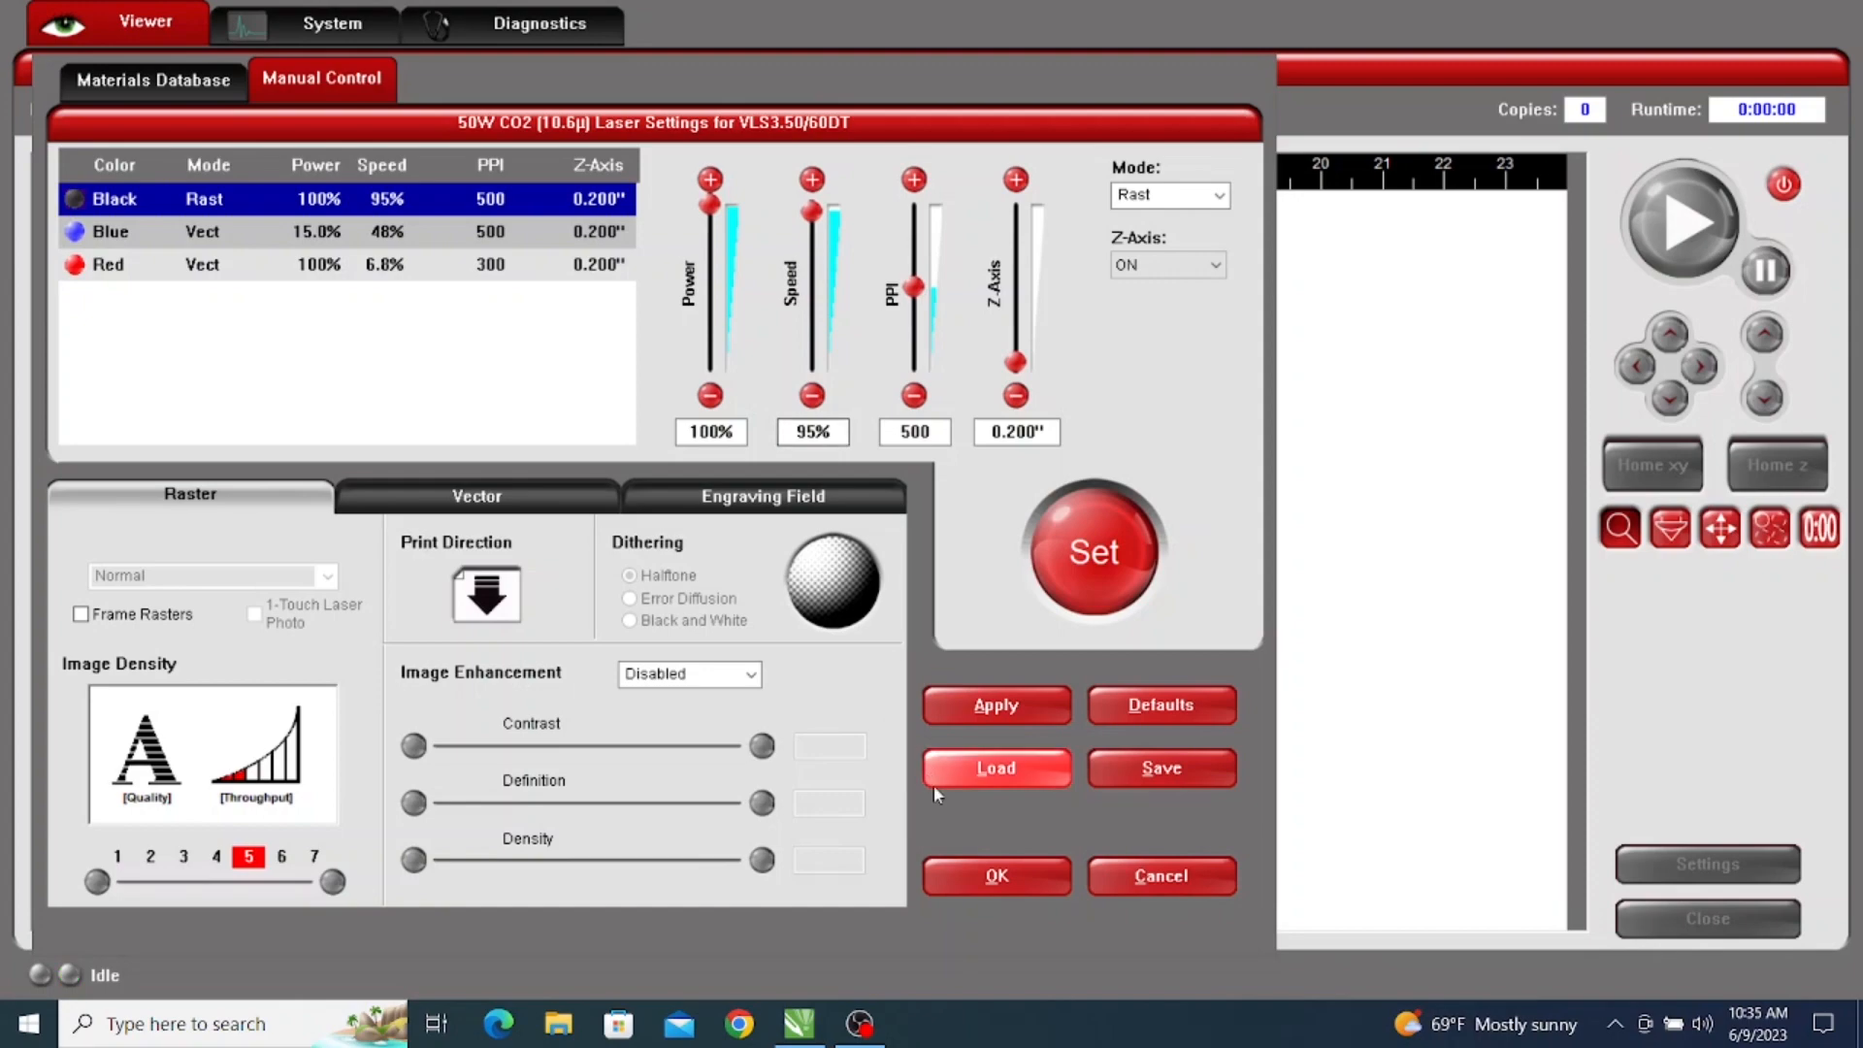
{"action": "left_click", "coordinate": [995, 876]}
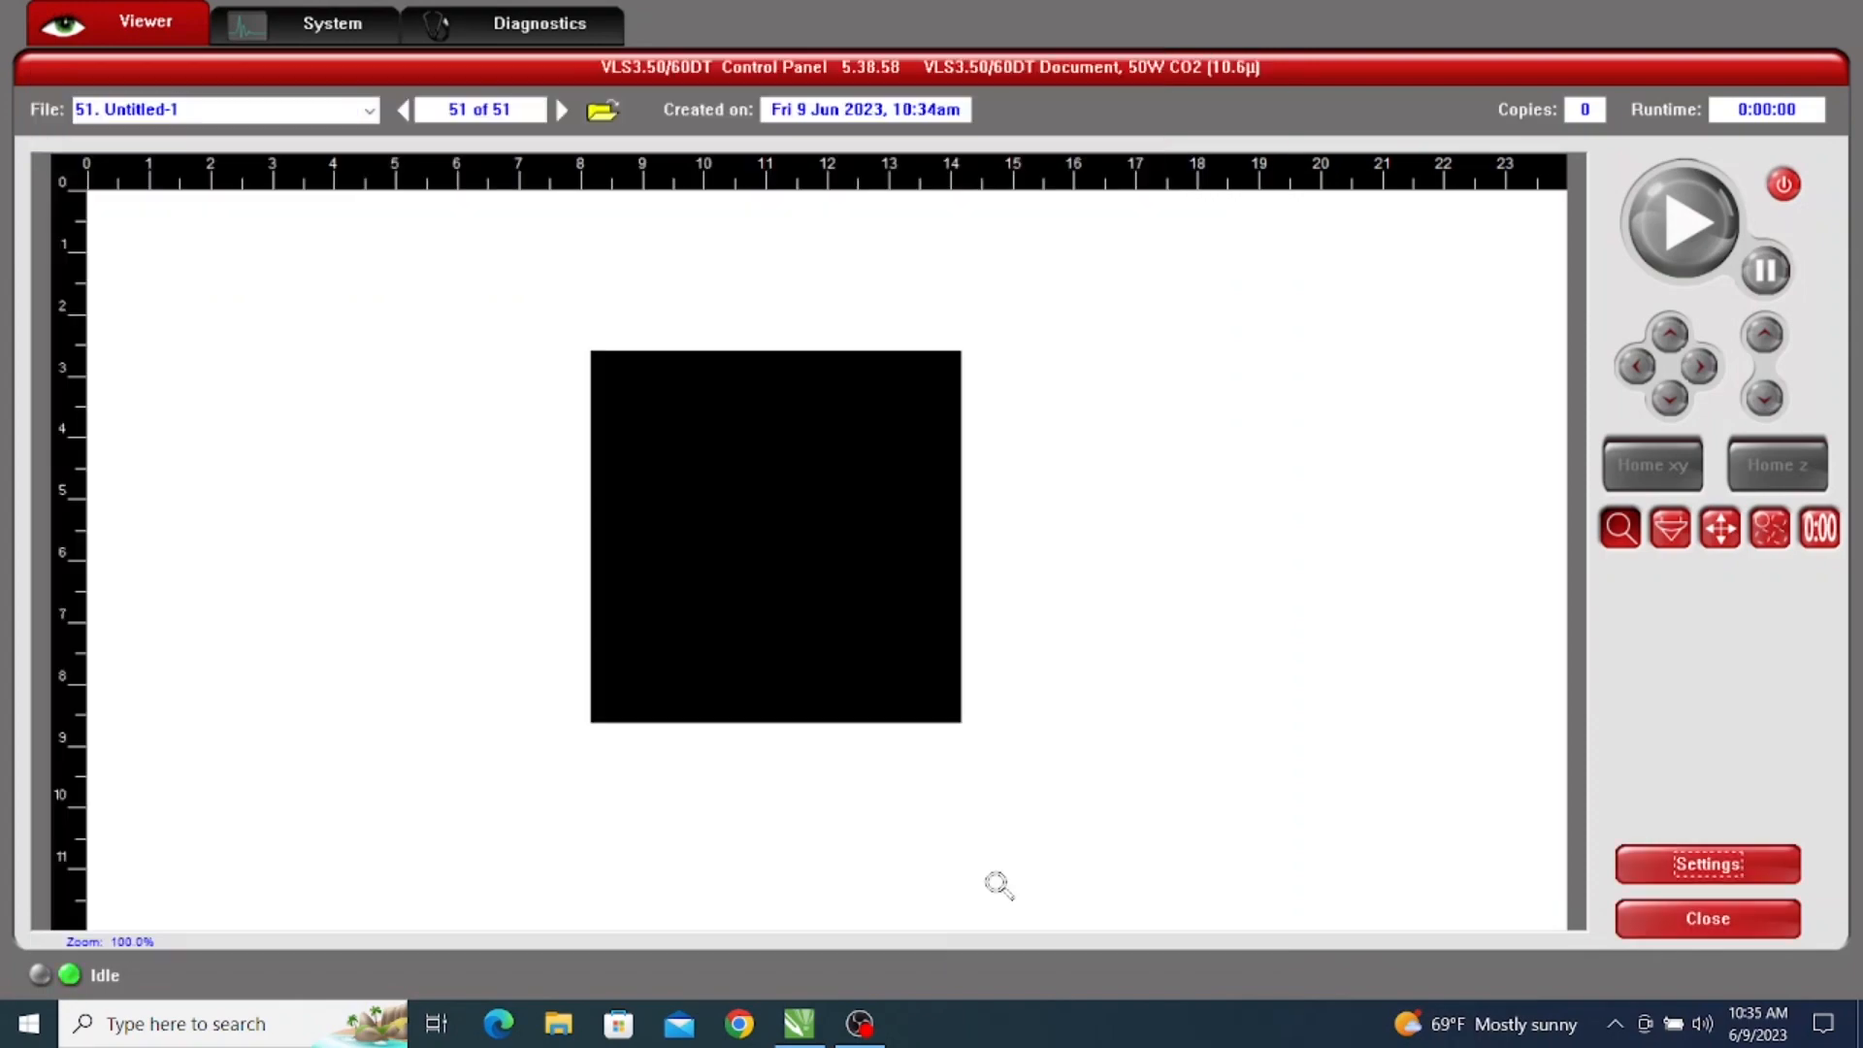
Step: Start engraving File 51 Untitled-1 once the Start button turns green
{"action": "left_click", "coordinate": [1681, 223]}
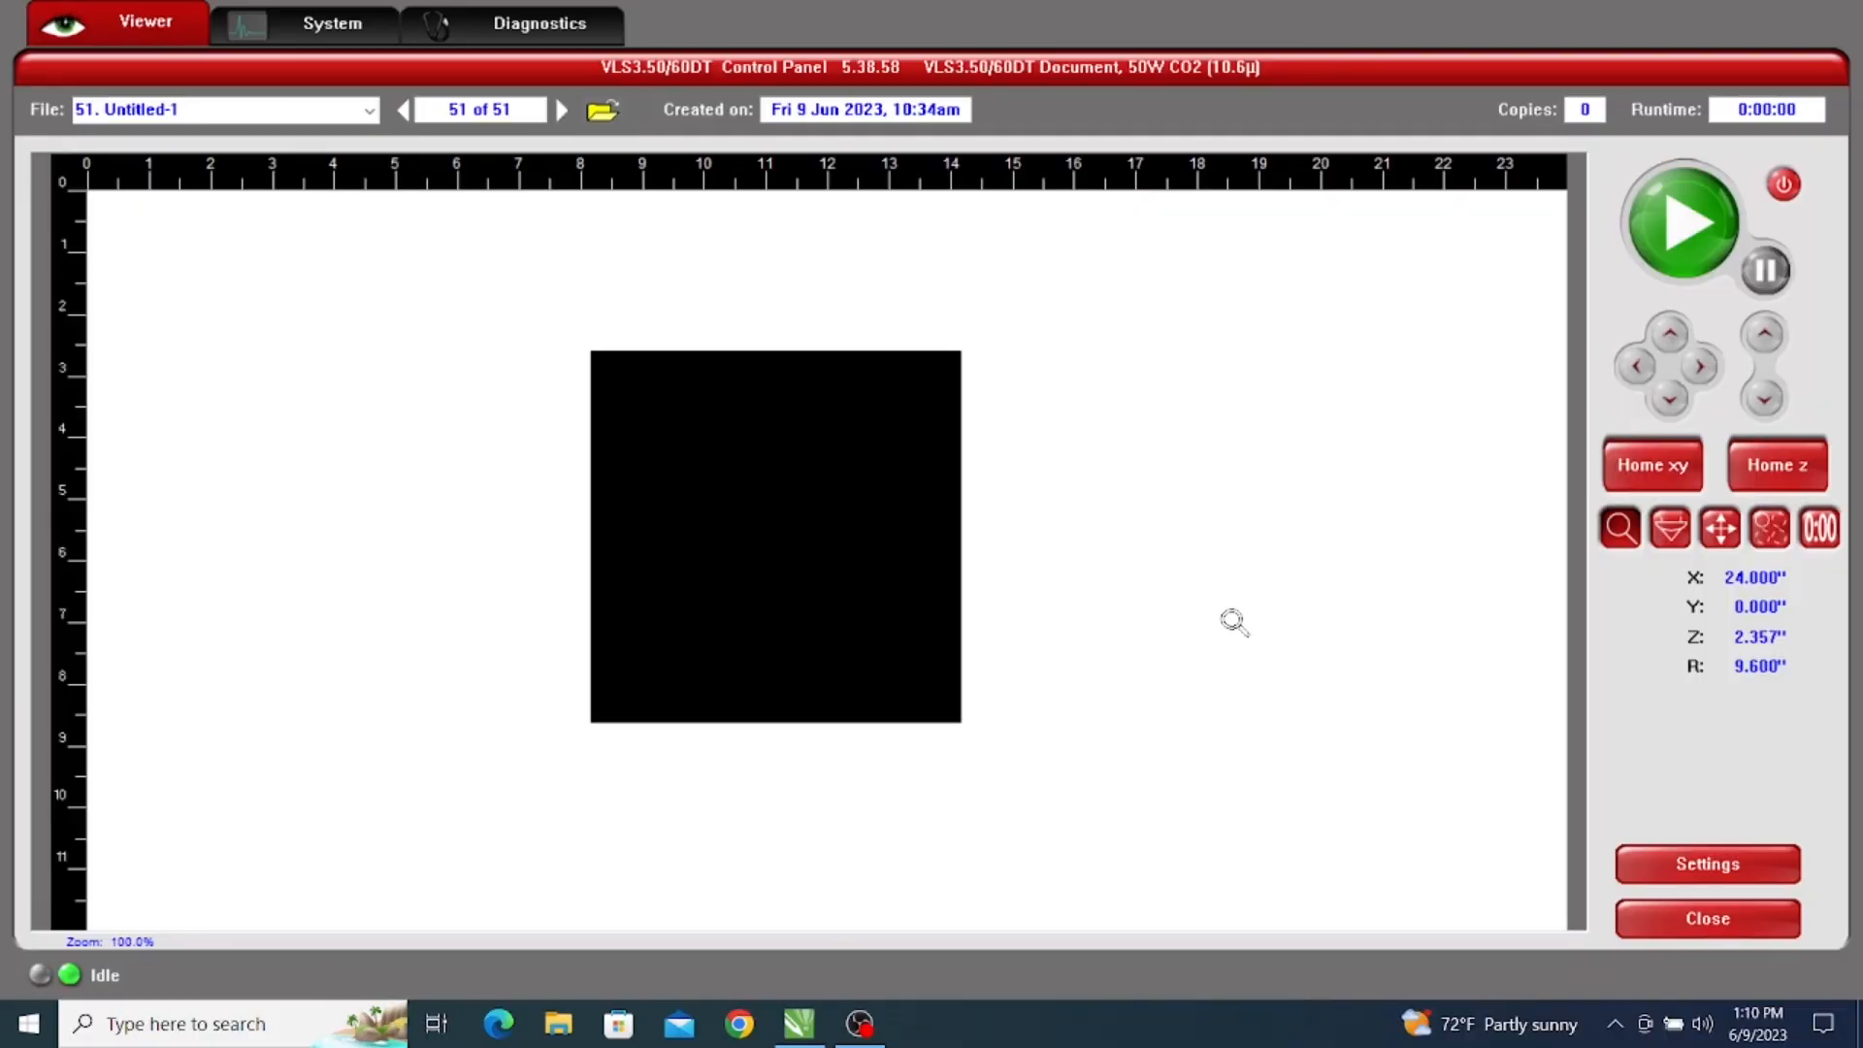
{"action": "mouse_move", "coordinate": [1427, 430]}
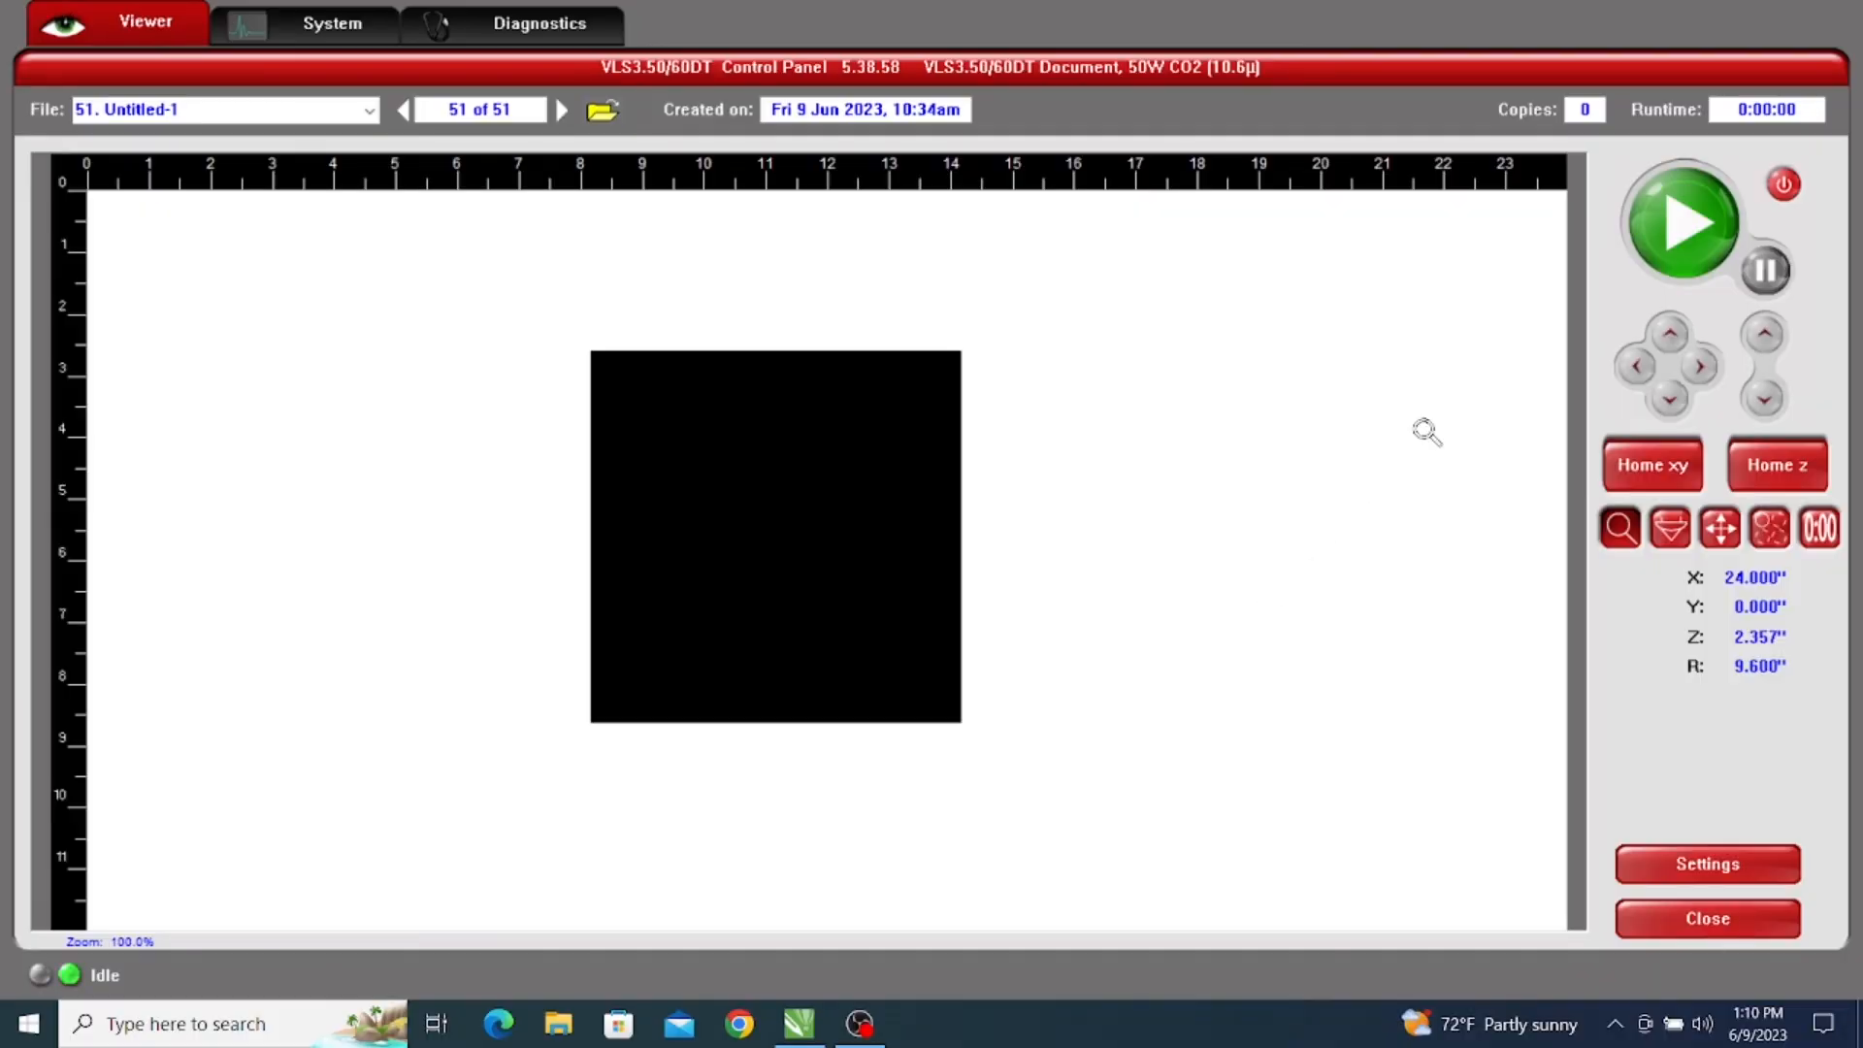
{"action": "left_click", "coordinate": [1680, 223]}
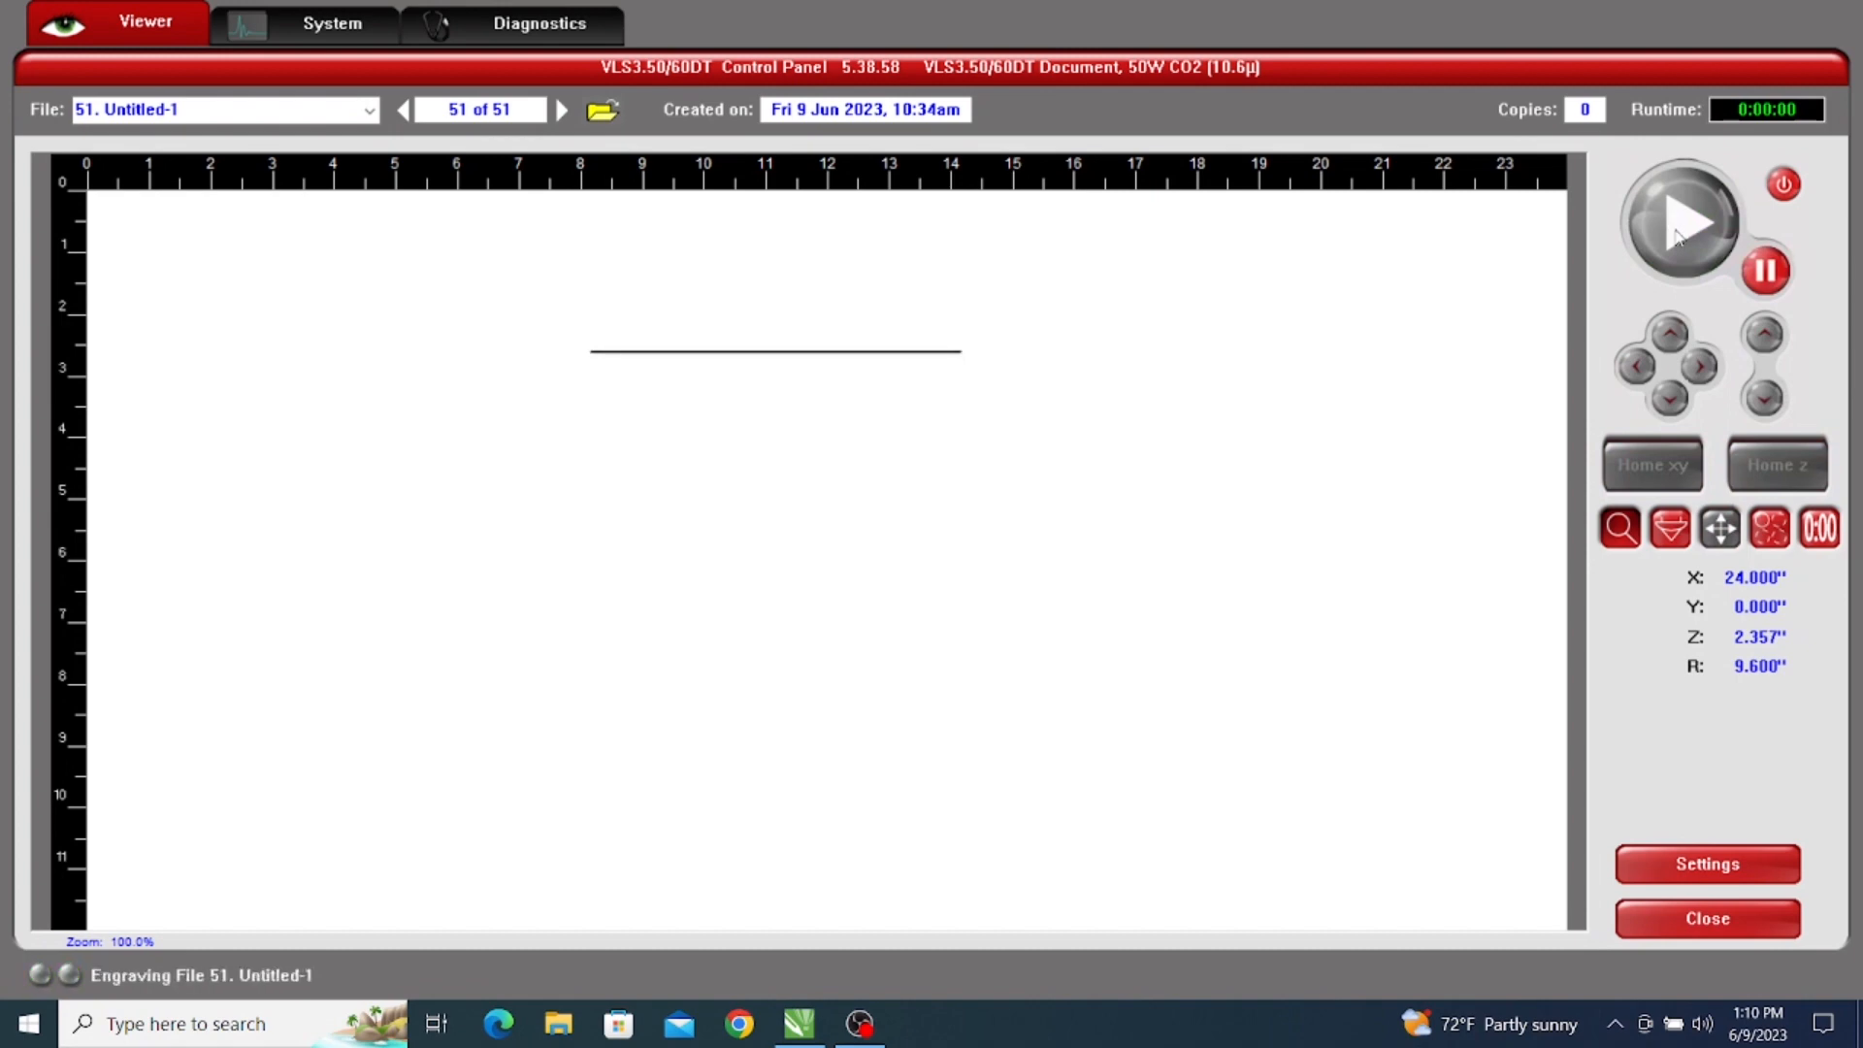